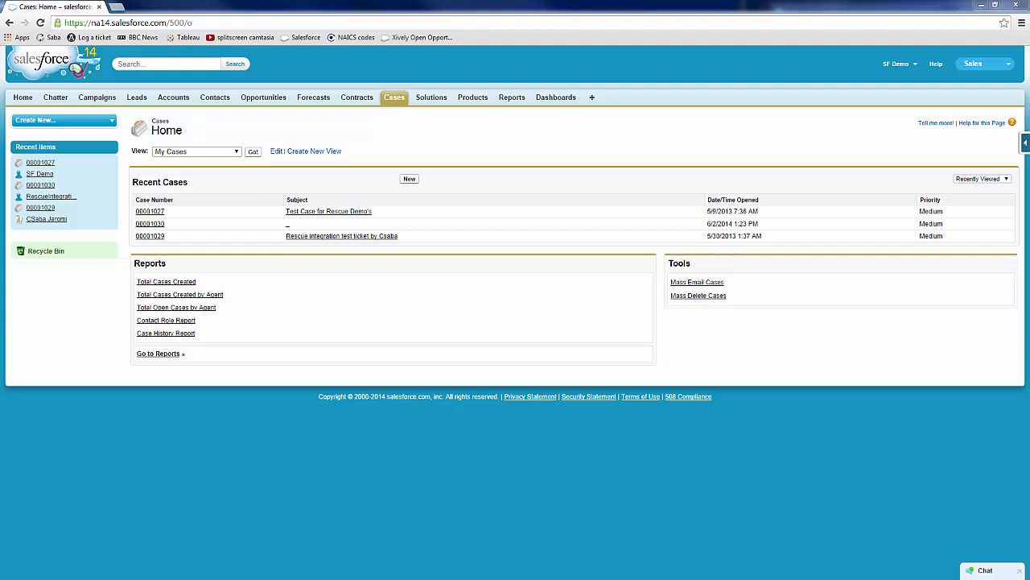
{"action": "mouse_move", "coordinate": [403, 105]}
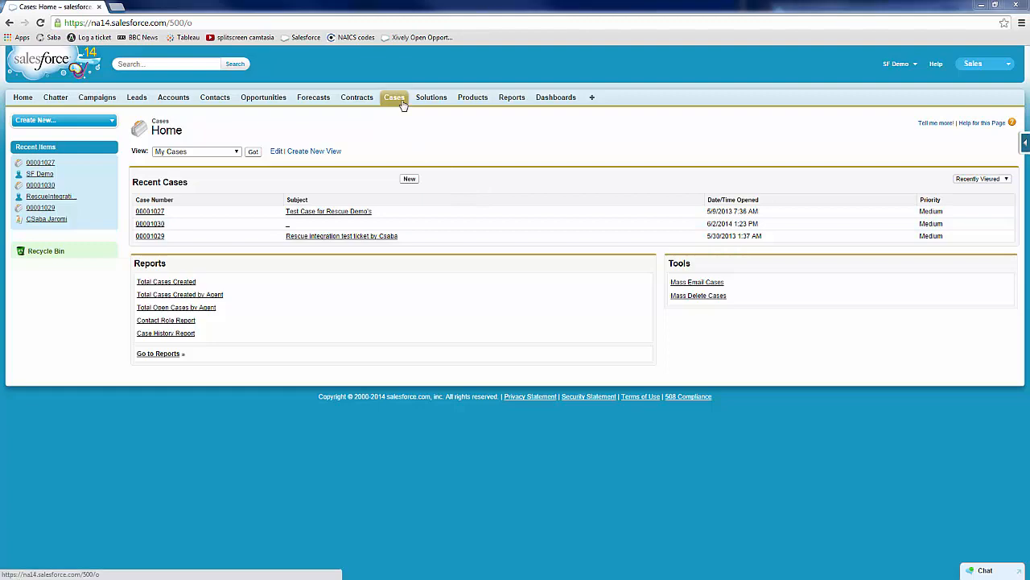
From case 00001027, launch a new LogMeIn Rescue support session via the RescuePIN button
{"action": "left_click", "coordinate": [150, 211]}
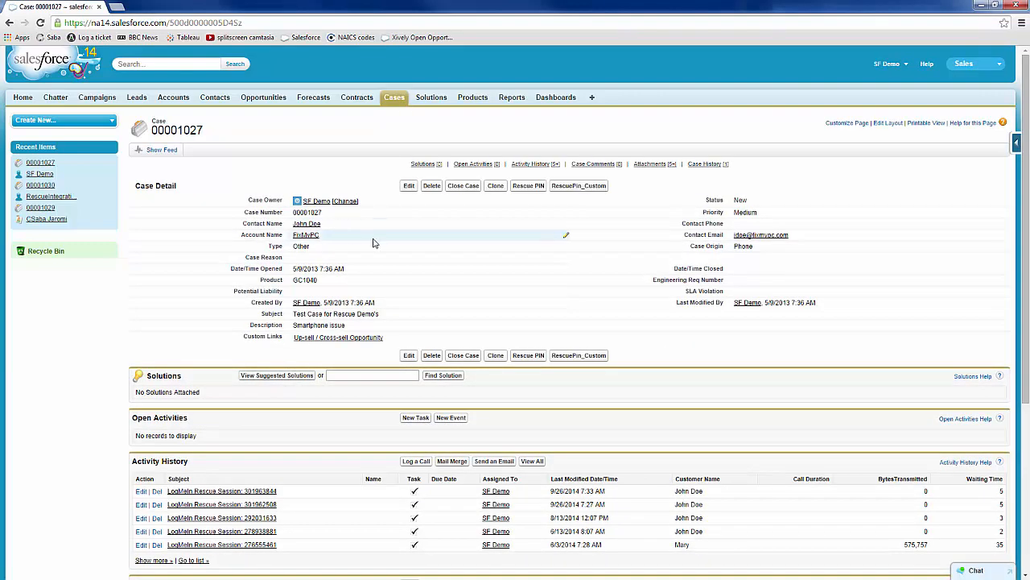
{"action": "mouse_move", "coordinate": [529, 242]}
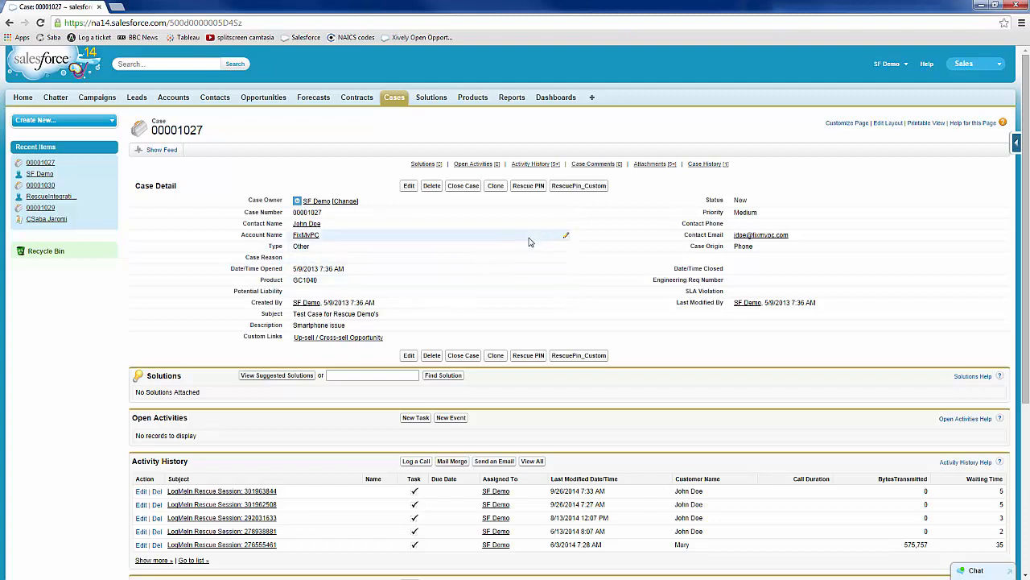
{"action": "mouse_move", "coordinate": [538, 201]}
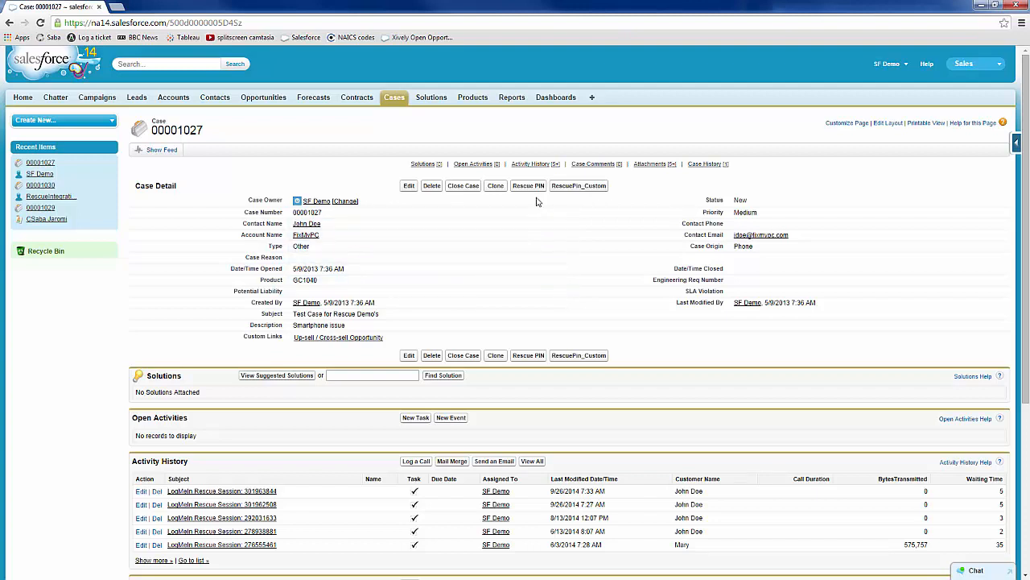
{"action": "mouse_move", "coordinate": [580, 185]}
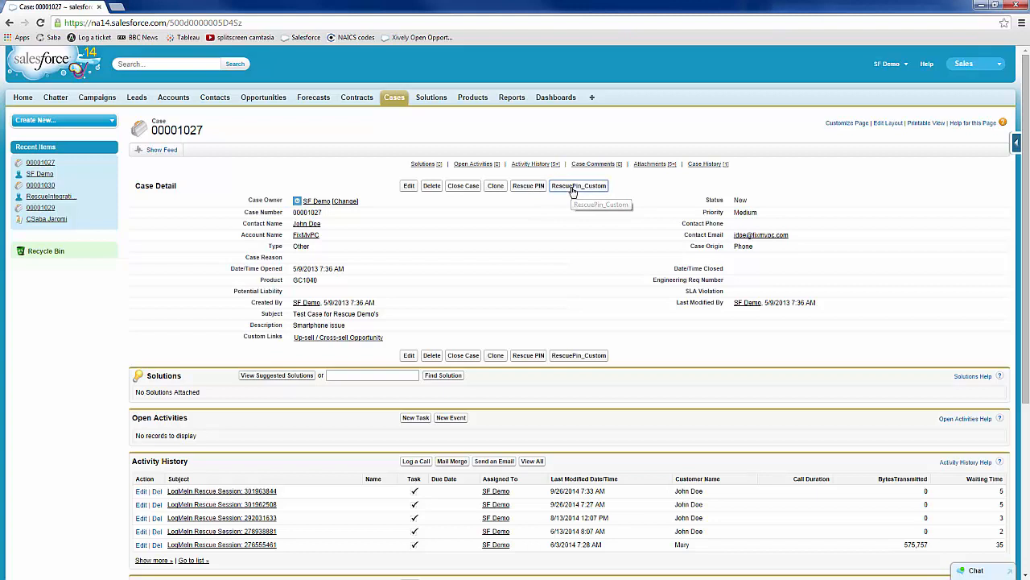
{"action": "mouse_move", "coordinate": [579, 185]}
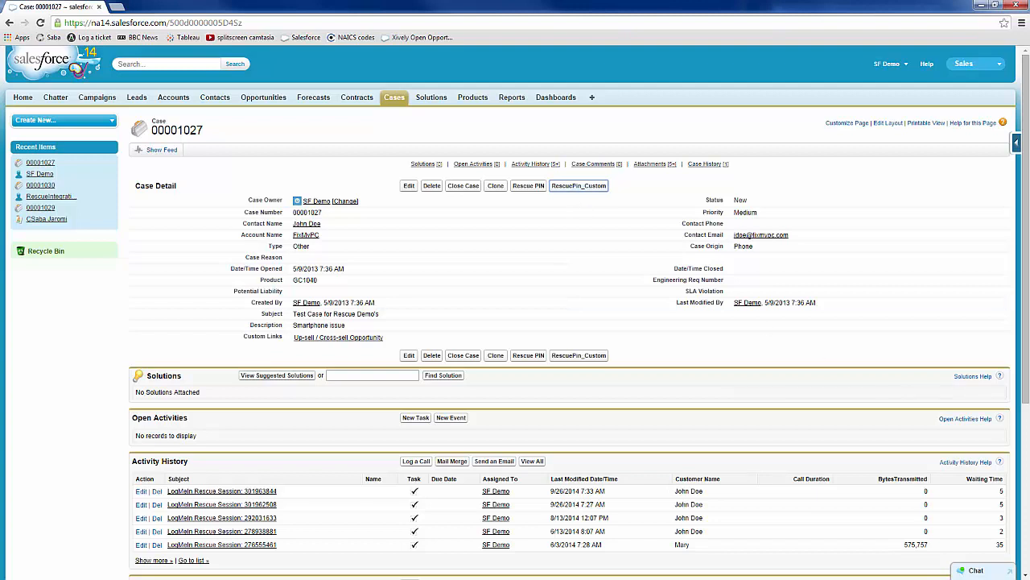
{"action": "left_click", "coordinate": [528, 185]}
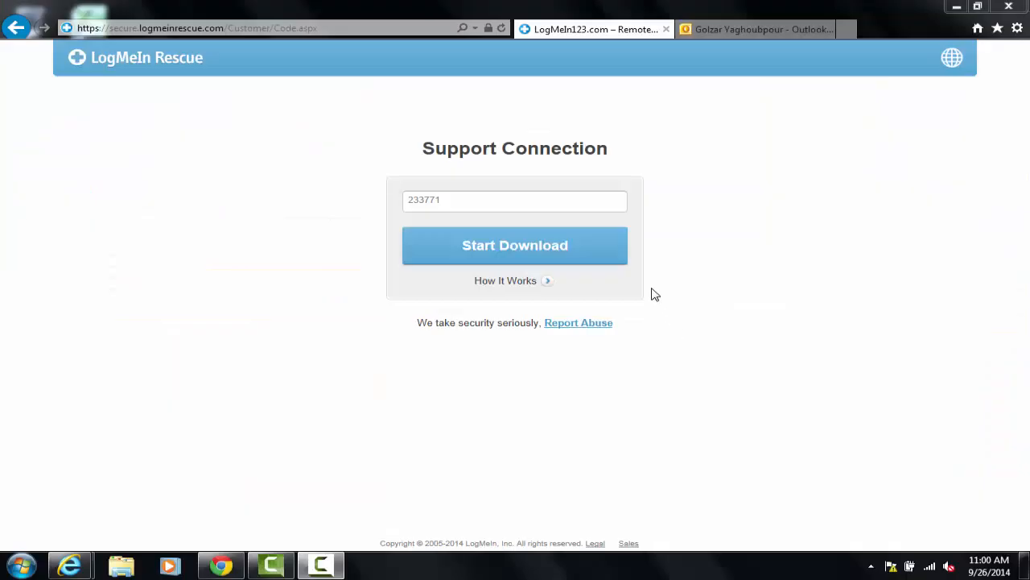
{"action": "left_click", "coordinate": [515, 244]}
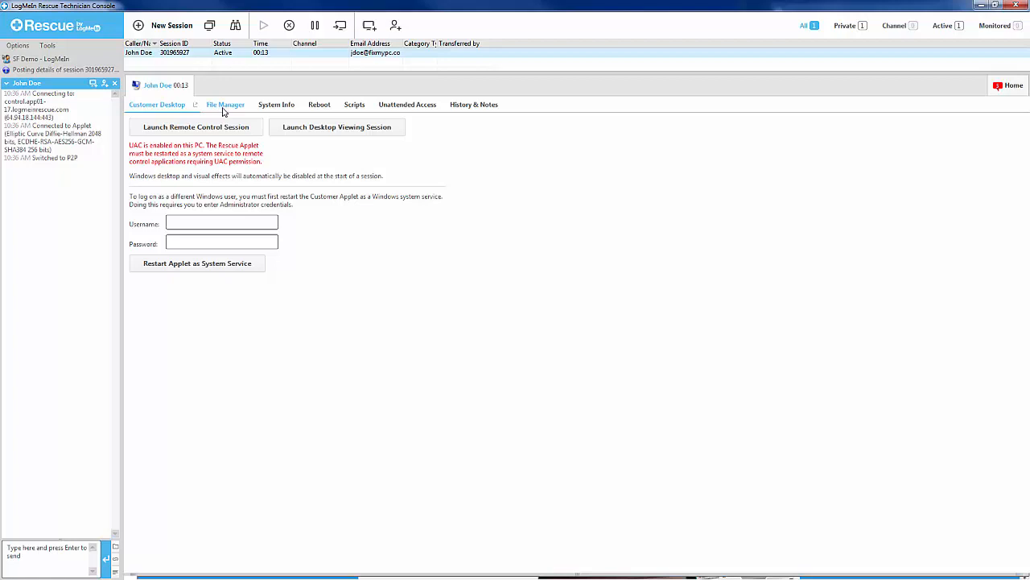
{"action": "mouse_move", "coordinate": [188, 132]}
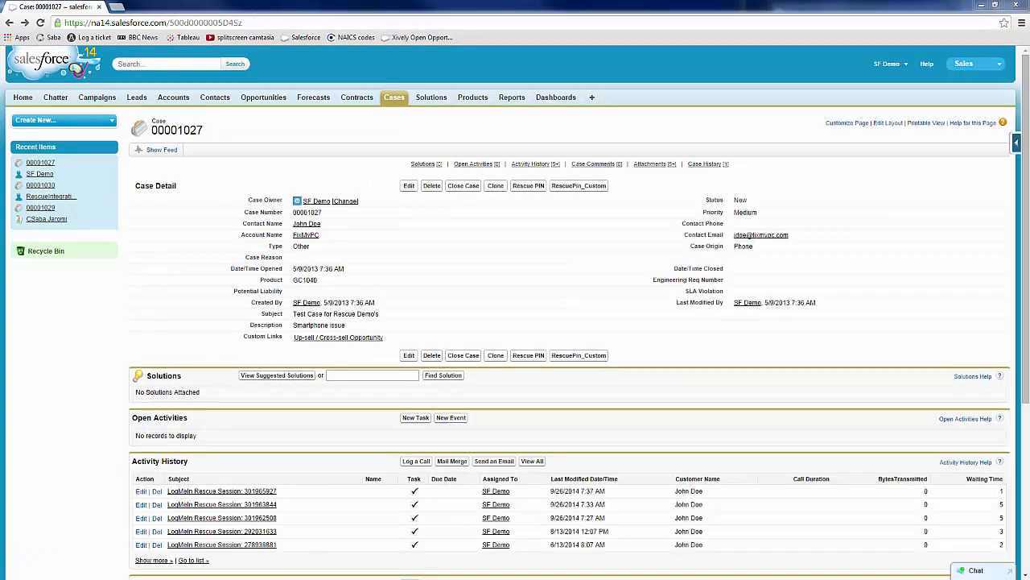
{"action": "mouse_move", "coordinate": [953, 365]}
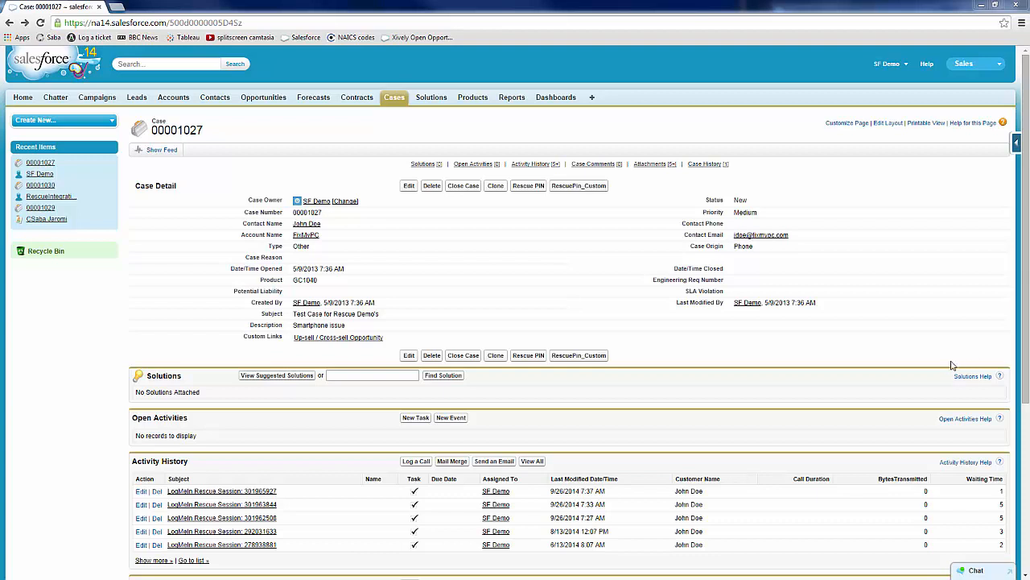
{"action": "mouse_move", "coordinate": [844, 369]}
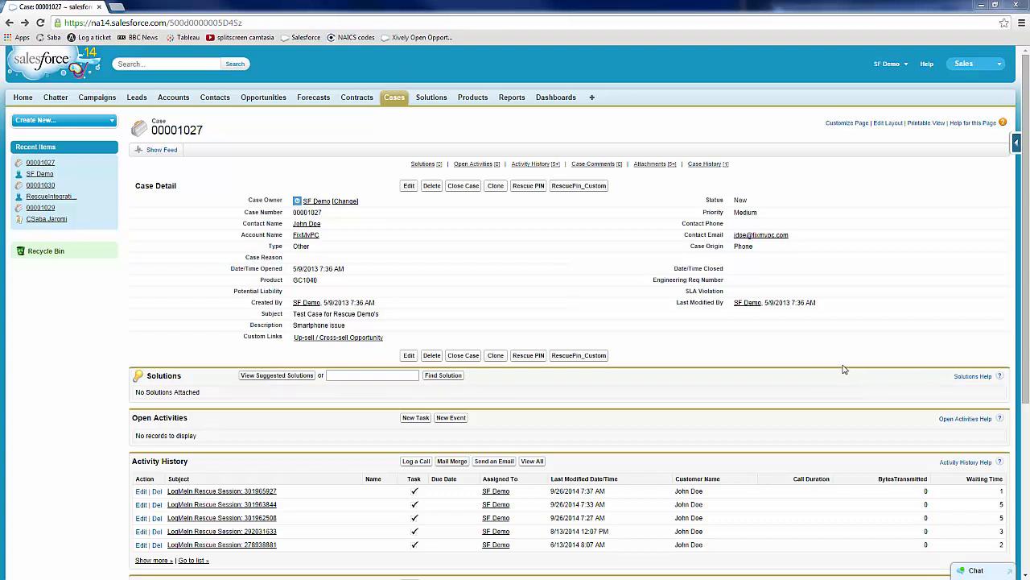
{"action": "mouse_move", "coordinate": [830, 378]}
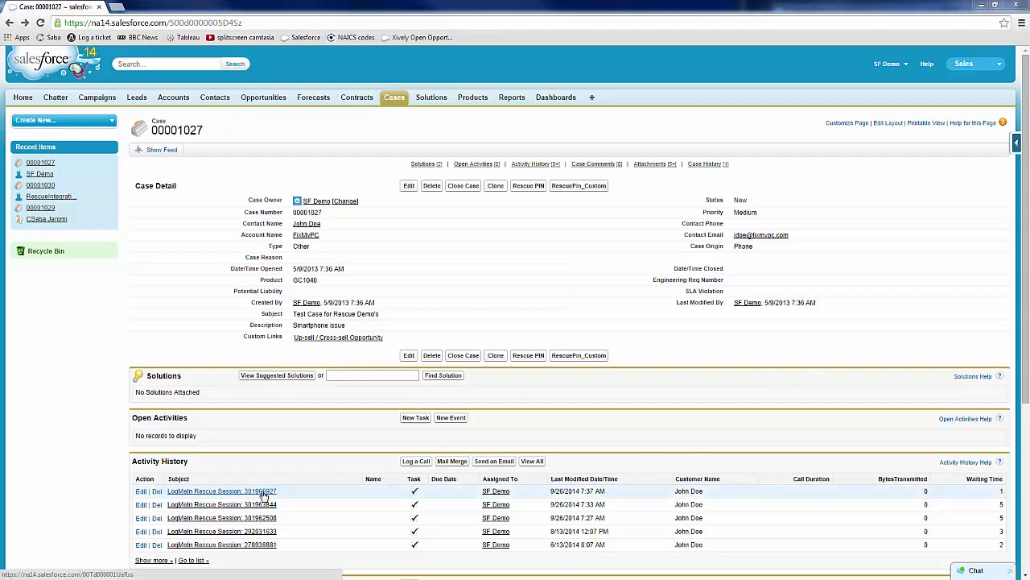
Refresh the case and open attachment Rescue_Session_301965927.txt from the Attachments list
{"action": "left_click", "coordinate": [220, 489]}
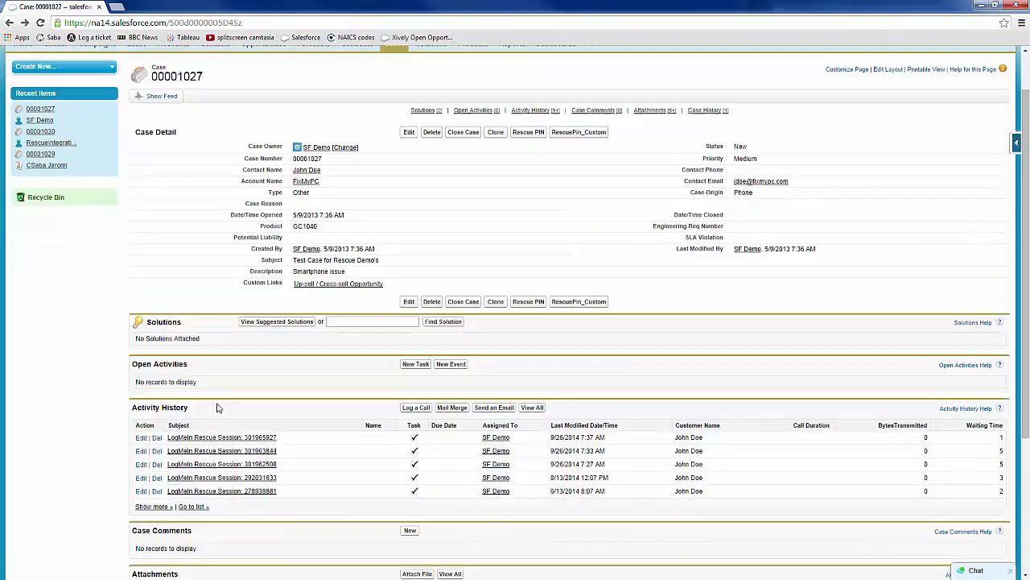
{"action": "scroll", "scroll_direction": "down", "scroll_amount": 3}
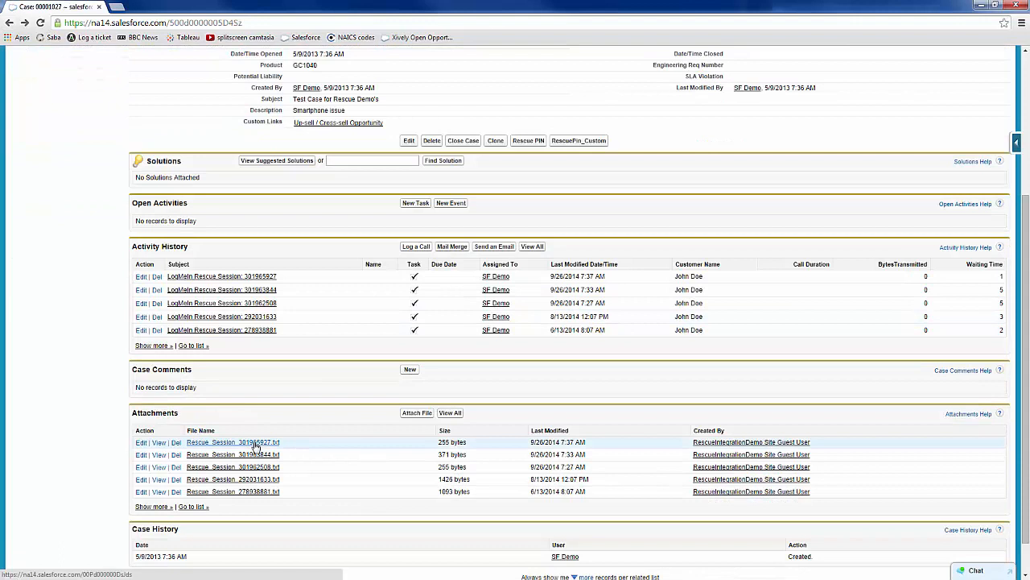
{"action": "left_click", "coordinate": [232, 441]}
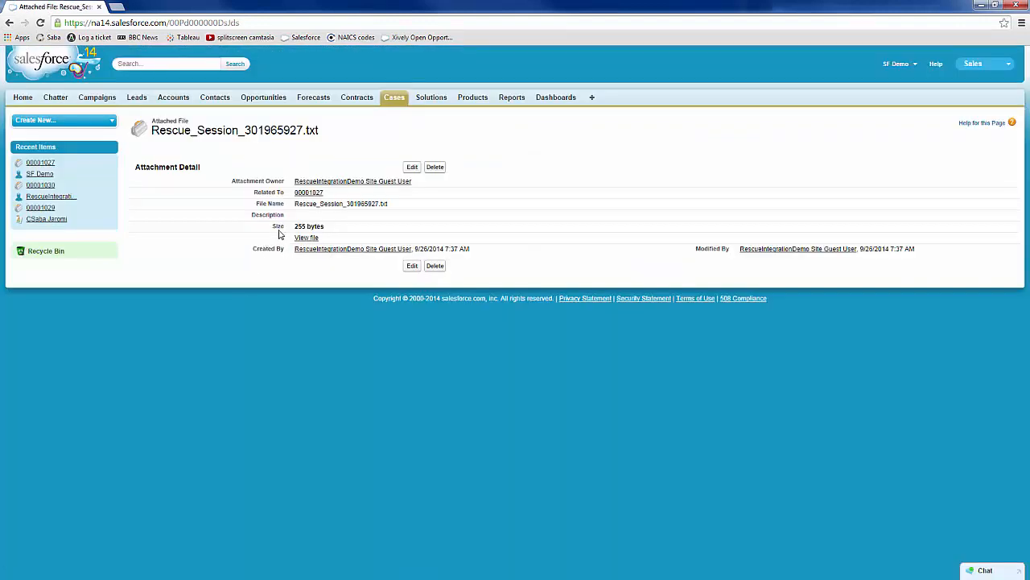